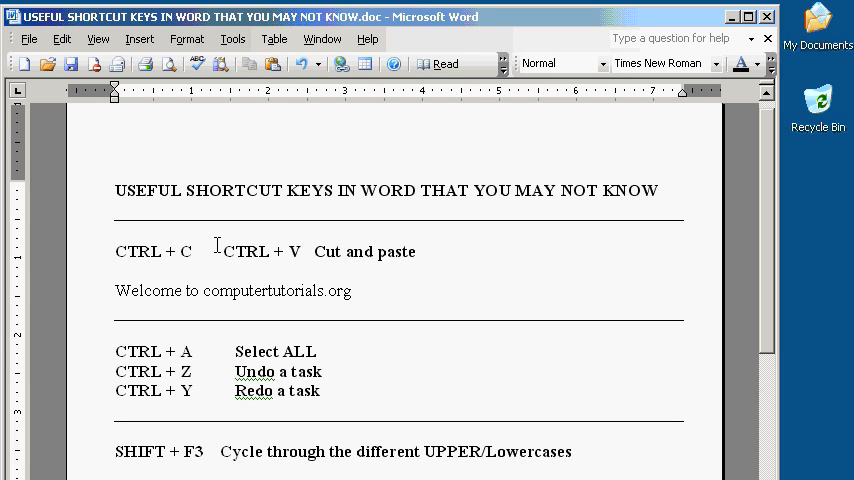
Select 'Welcome to' and place the insertion point after computertutorials.org for pasting.
double_click(140, 292)
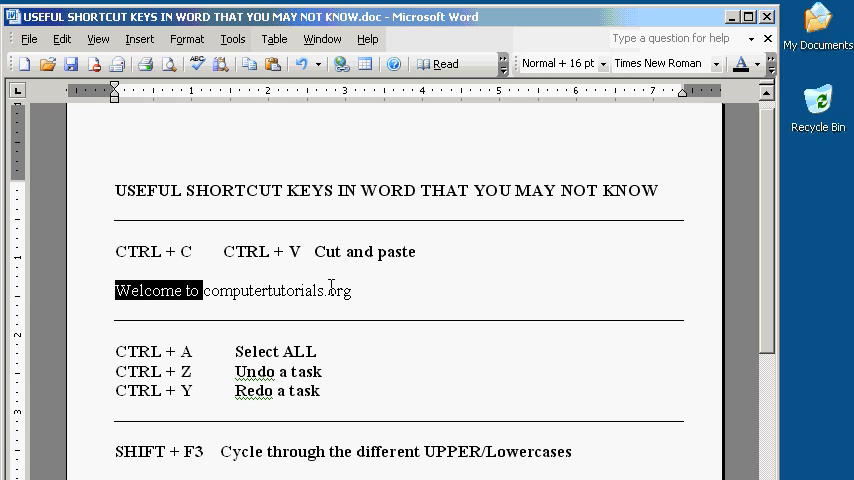
left_click(372, 292)
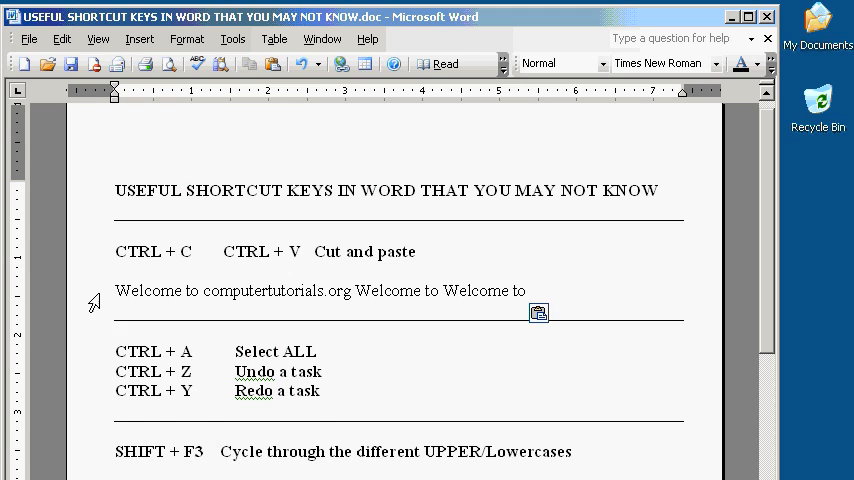
scroll("down", 3)
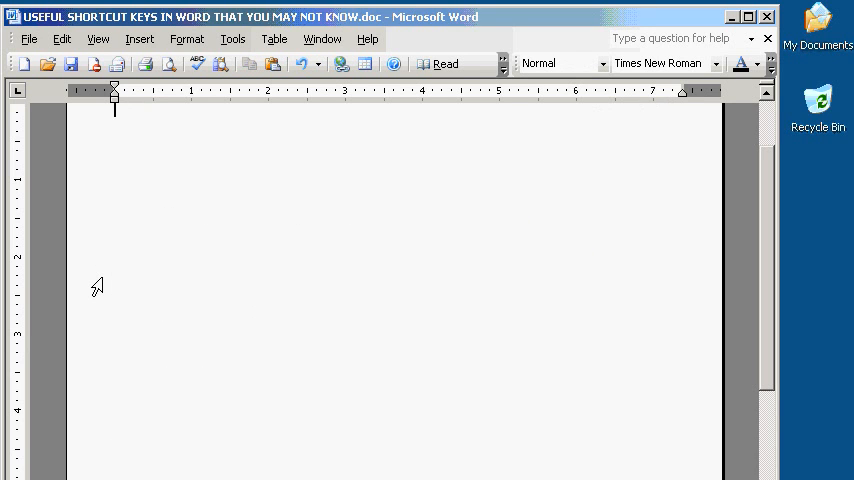
key("ctrl+a")
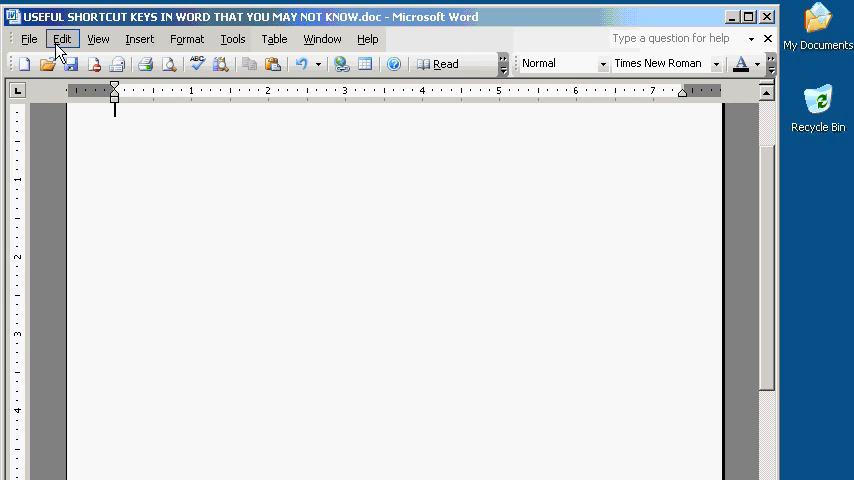
left_click(62, 38)
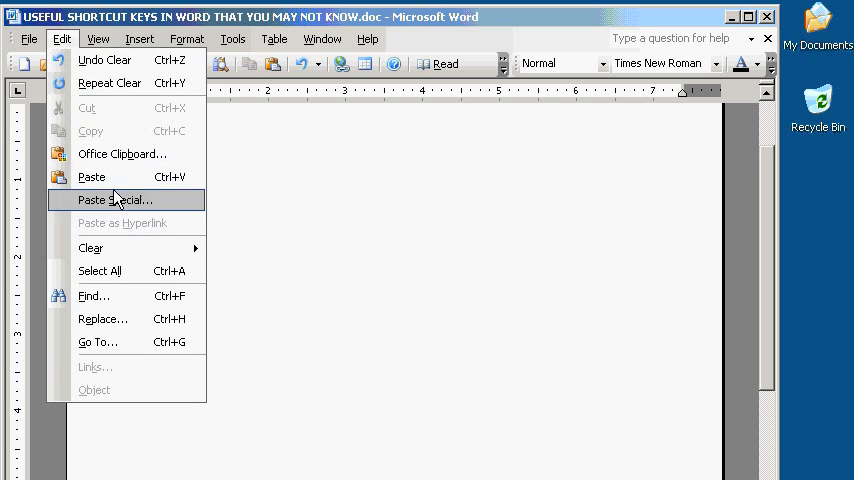
mouse_move(104, 60)
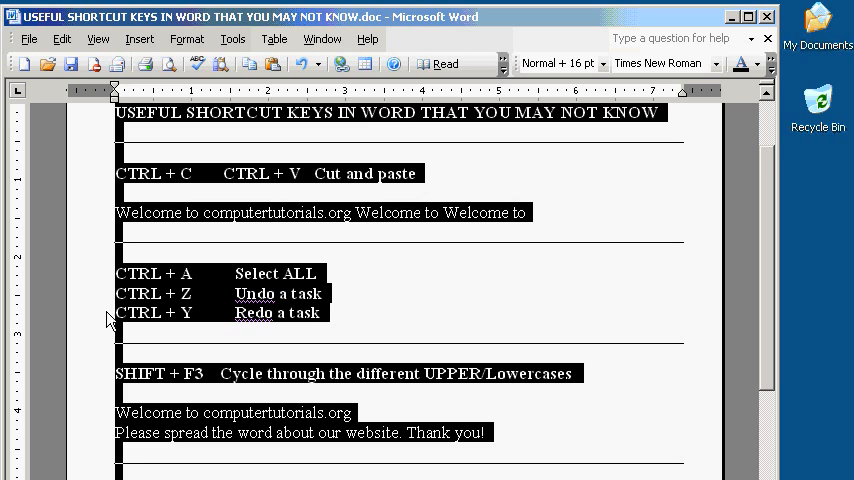
left_click(108, 318)
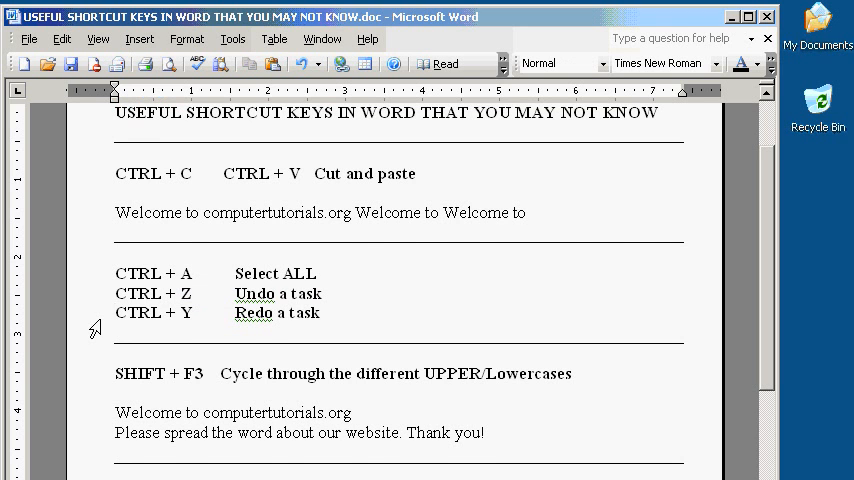
scroll("down", 3)
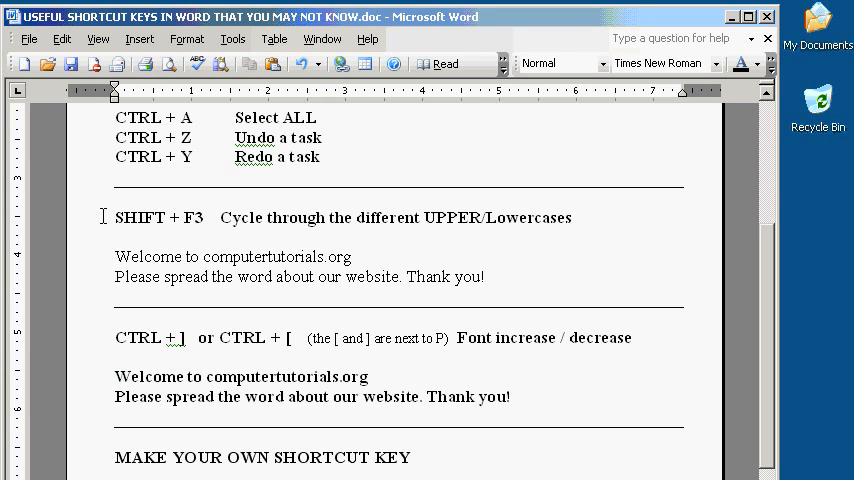
double_click(132, 256)
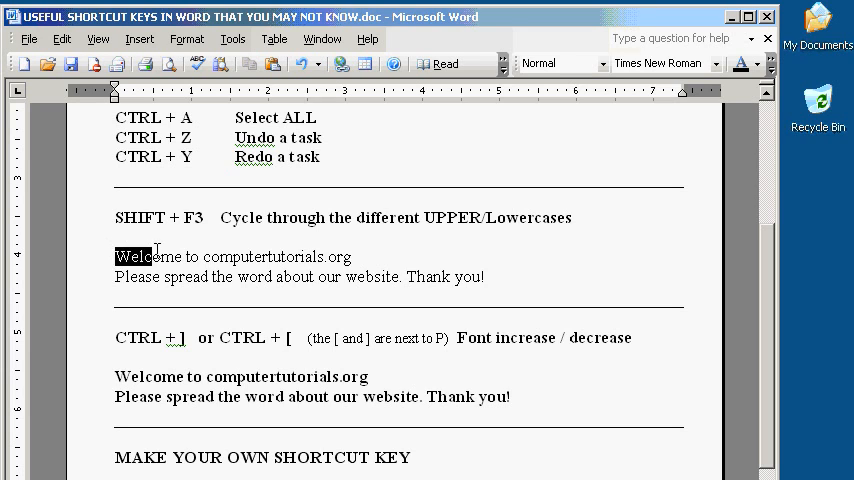
left_click_drag(116, 256, 500, 278)
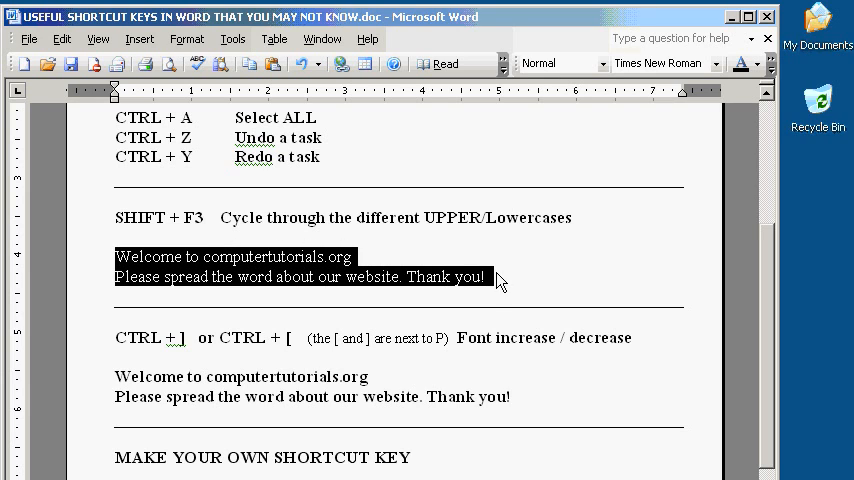
mouse_move(504, 280)
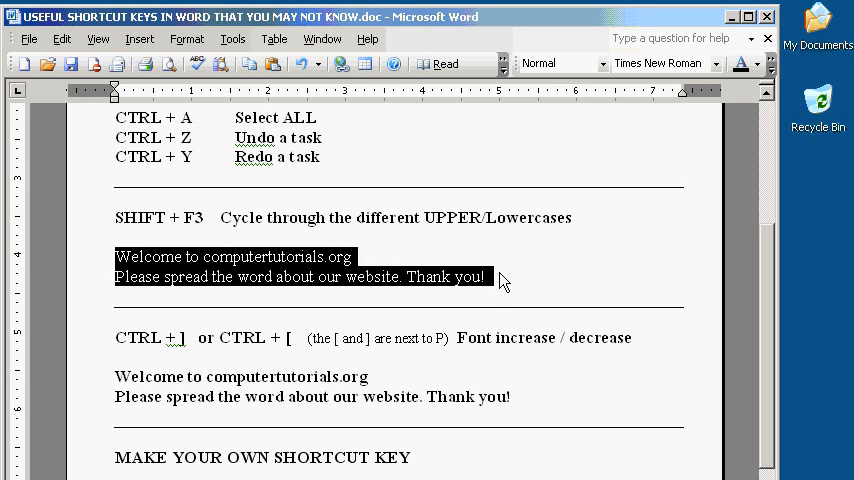
key("shift+f3")
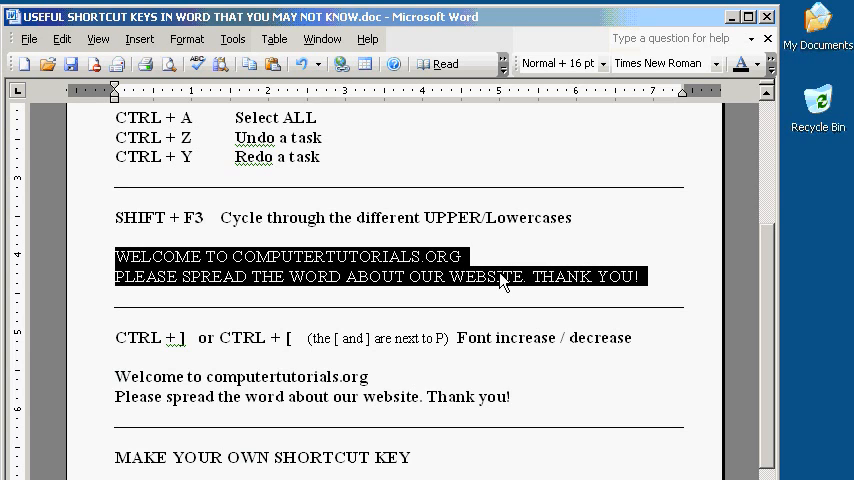
key("shift+F3")
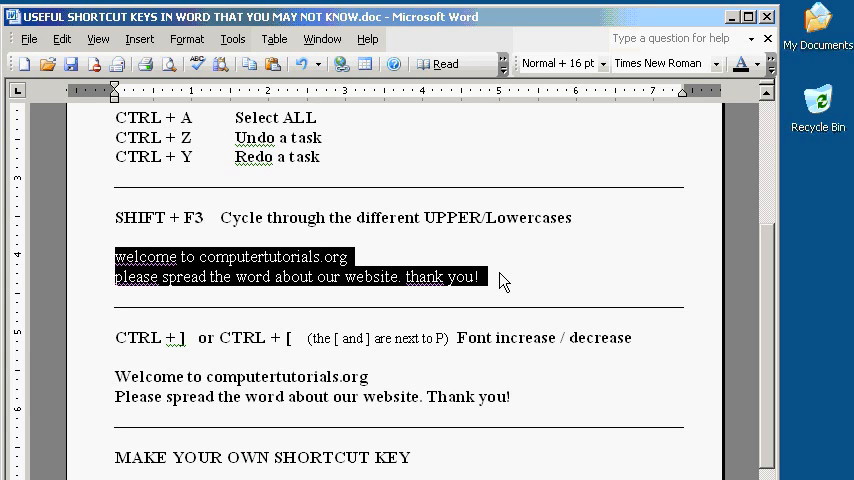
key("shift+f3")
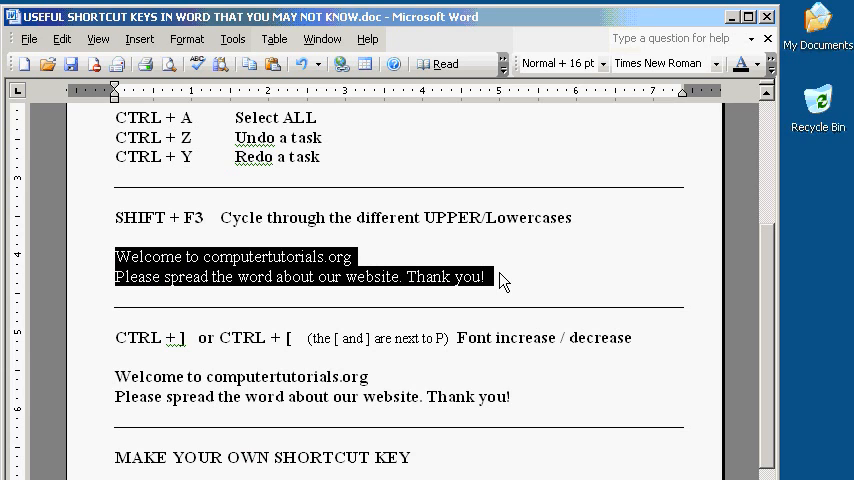
mouse_move(144, 288)
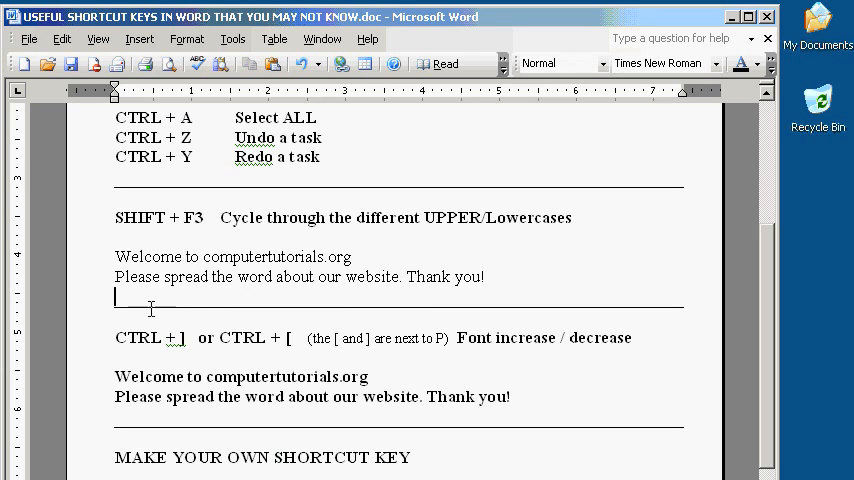
mouse_move(88, 332)
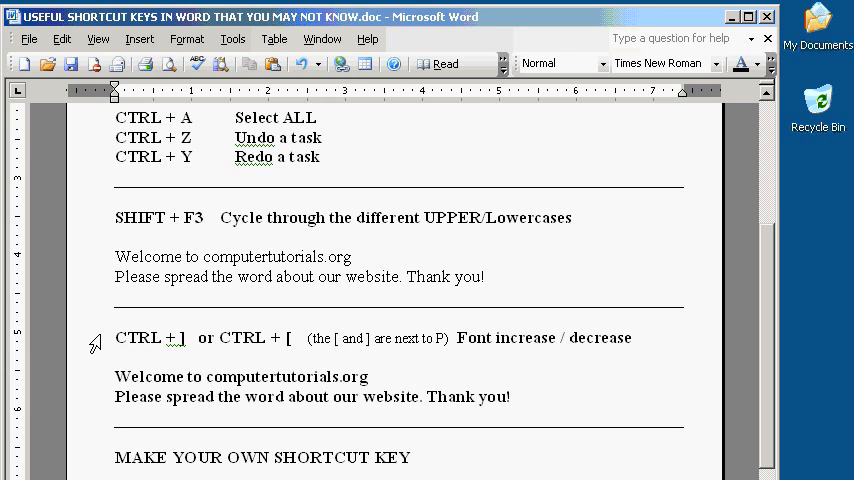
double_click(136, 376)
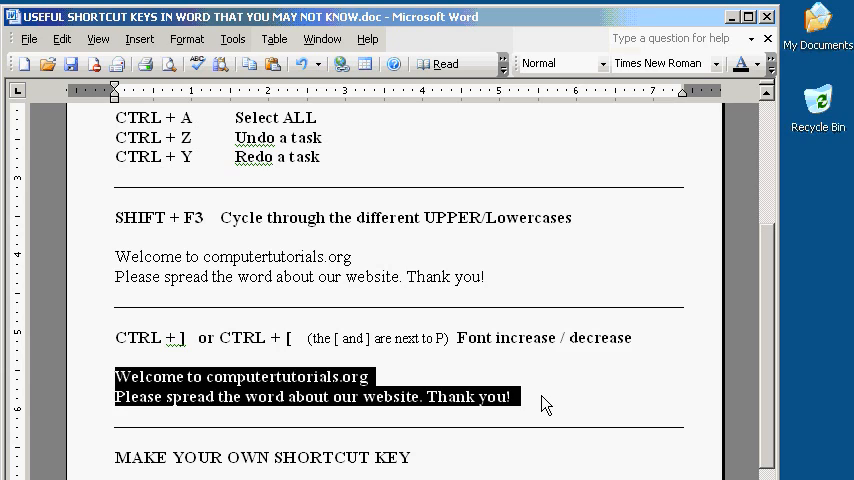
key("ctrl+]")
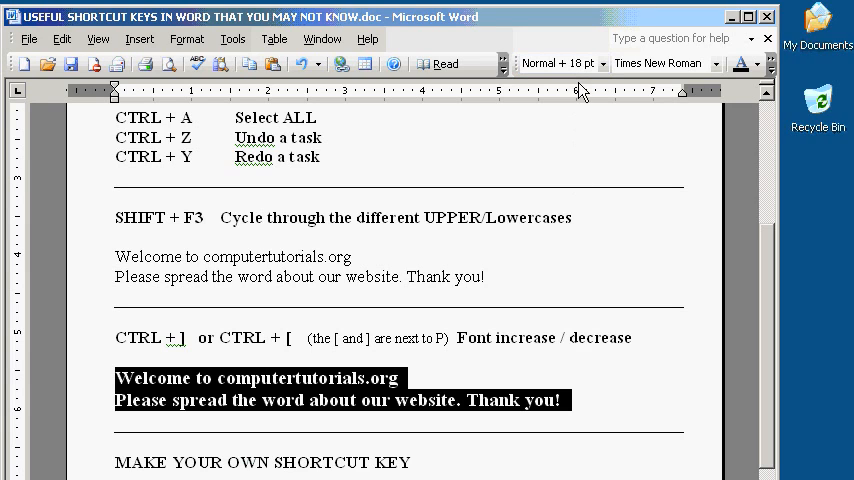
mouse_move(592, 404)
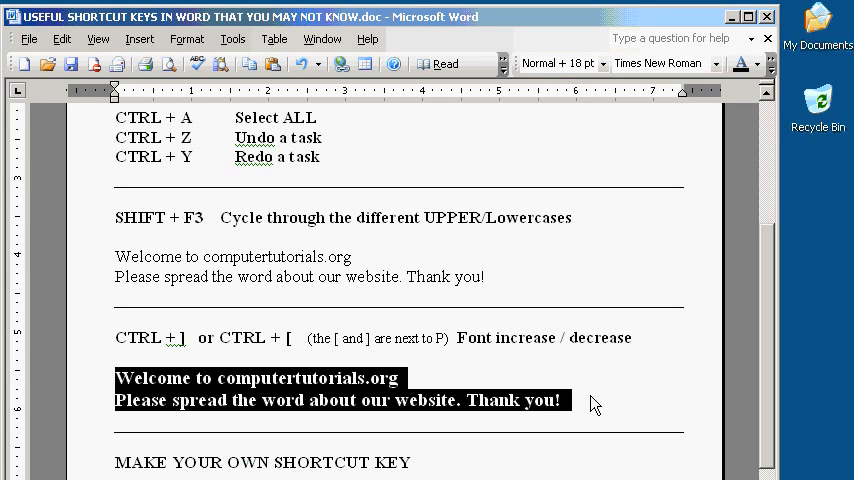
key("ctrl+[")
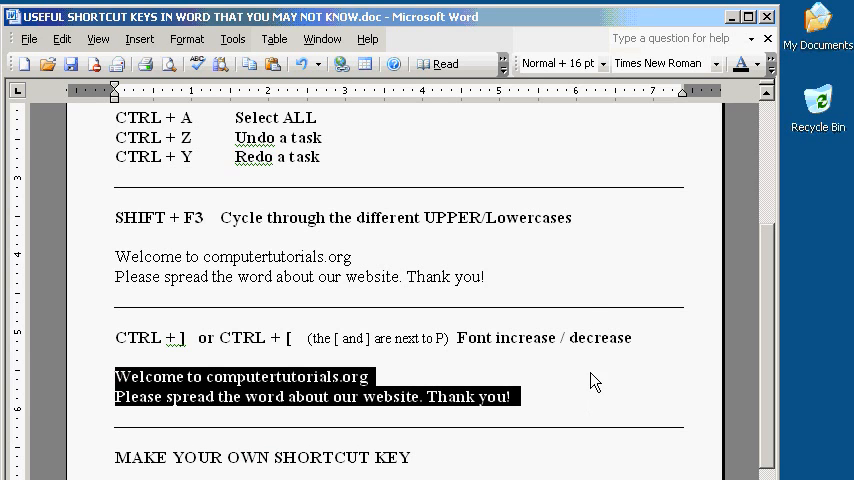
mouse_move(558, 396)
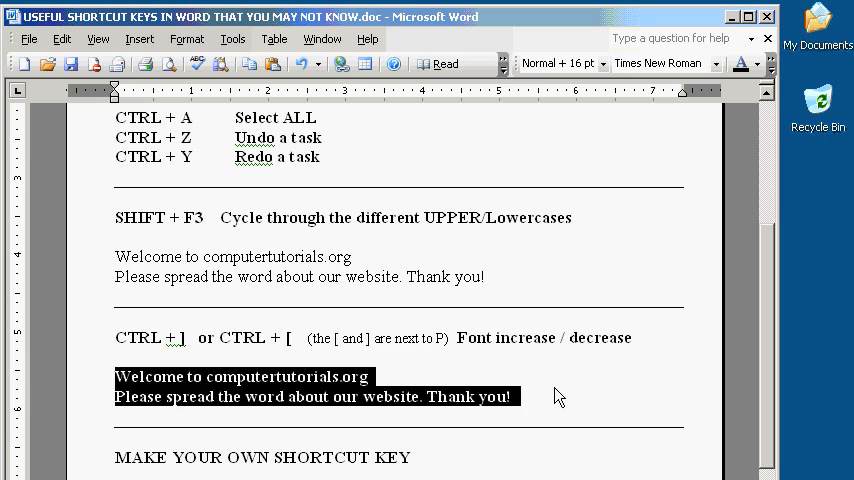
mouse_move(92, 448)
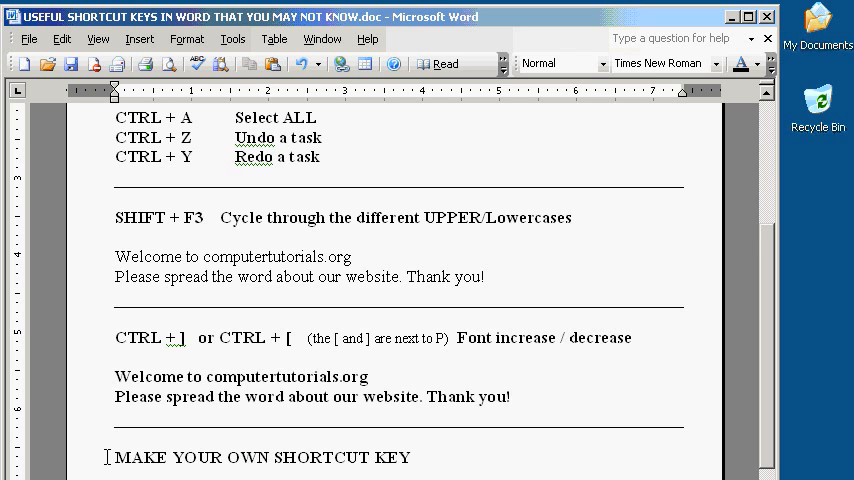
Move down to the MAKE YOUR OWN SHORTCUT KEY heading and reach the Tools menu.
scroll("down", 3)
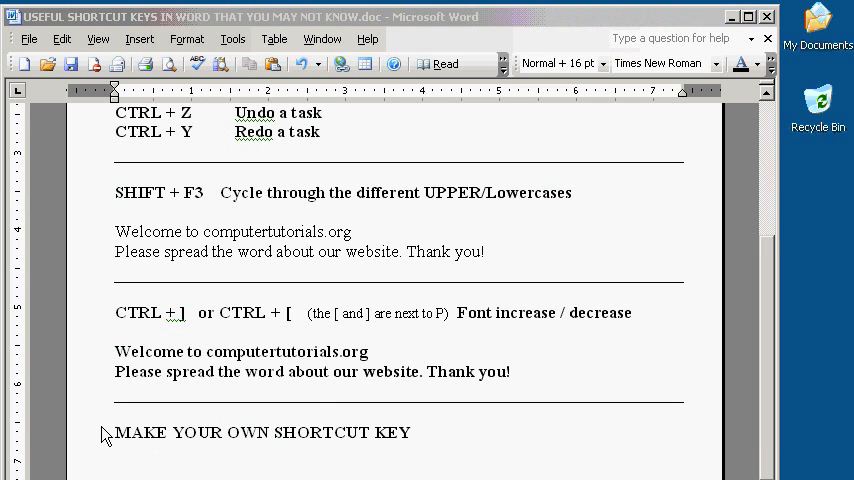
scroll("down", 3)
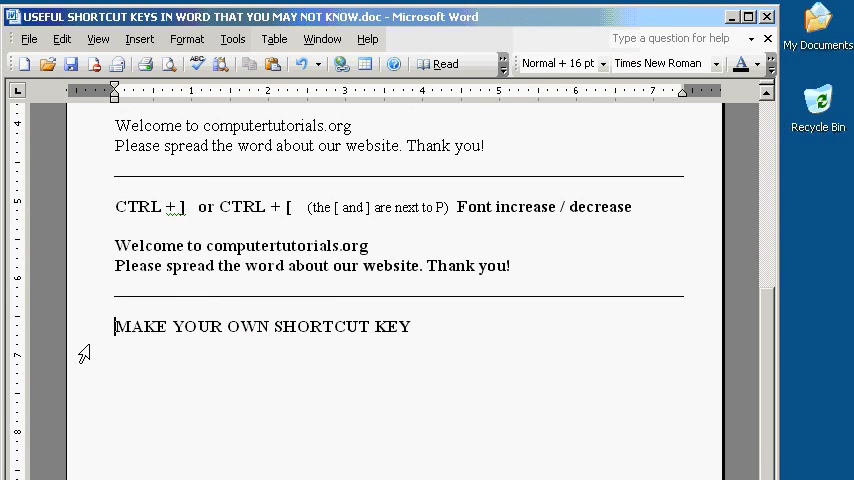
mouse_move(108, 344)
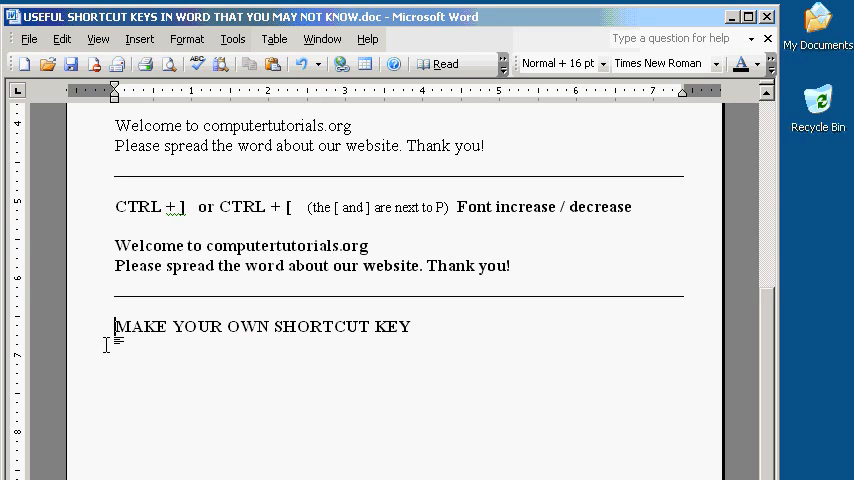
left_click(234, 38)
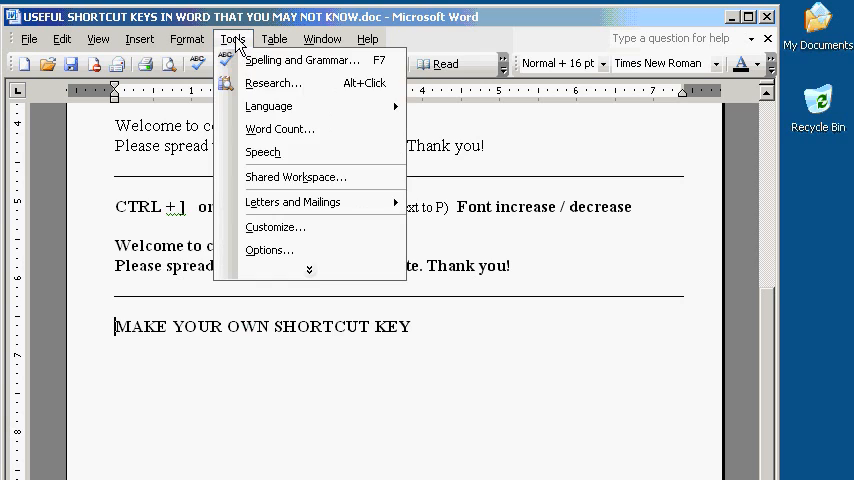
Reach Customize Keyboard and show the Format category's commands.
left_click(276, 228)
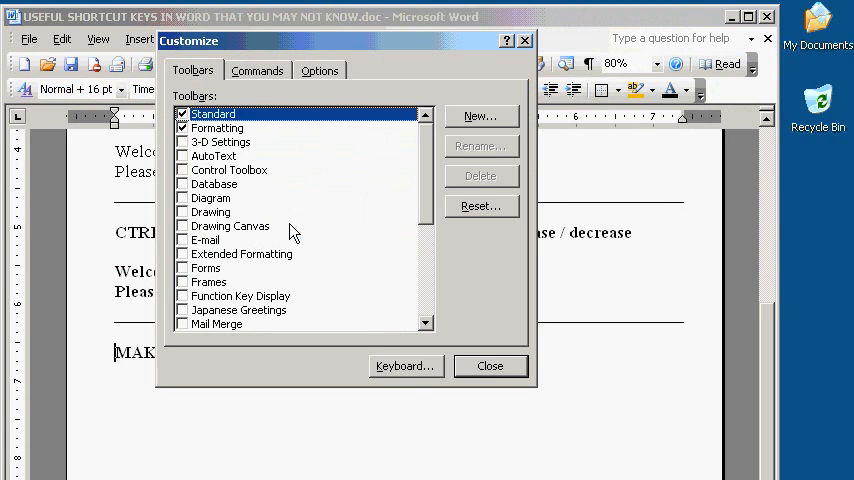
left_click(404, 366)
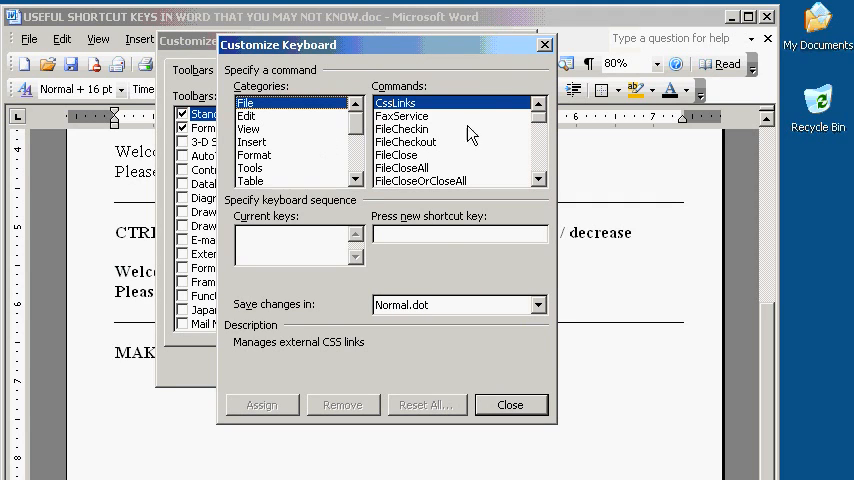
mouse_move(356, 222)
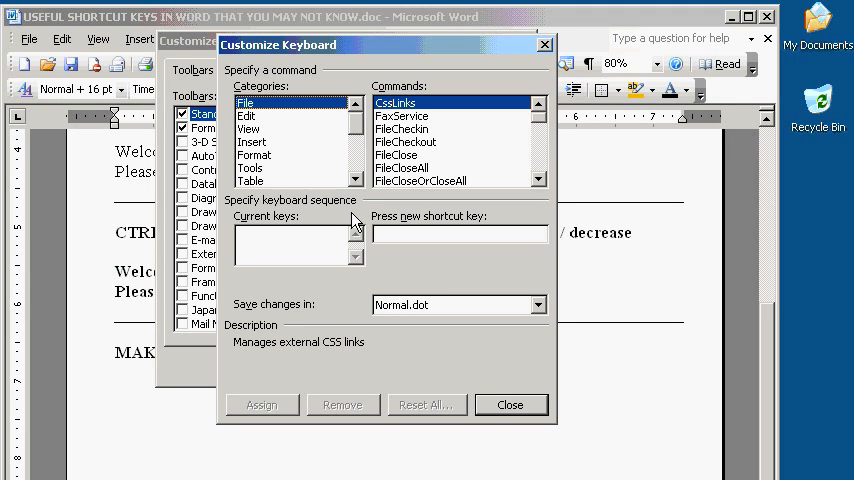
left_click(256, 154)
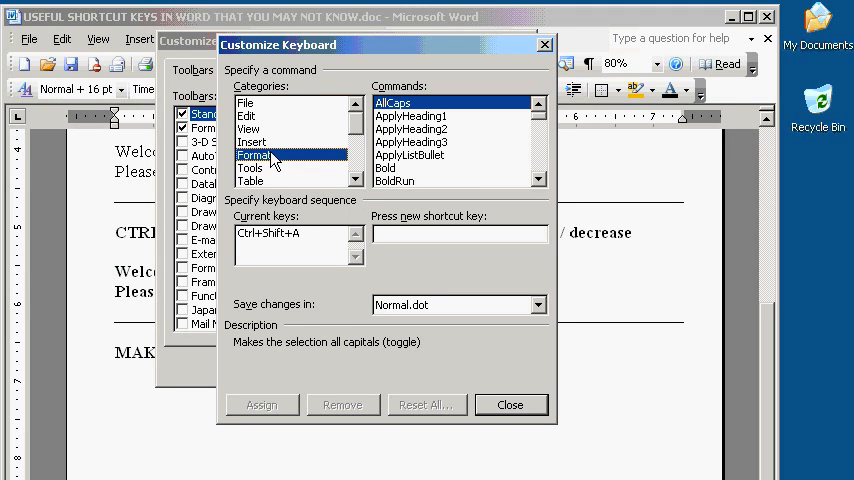
Check Bold's existing shortcut keys, then choose the Color command in the list.
left_click(384, 168)
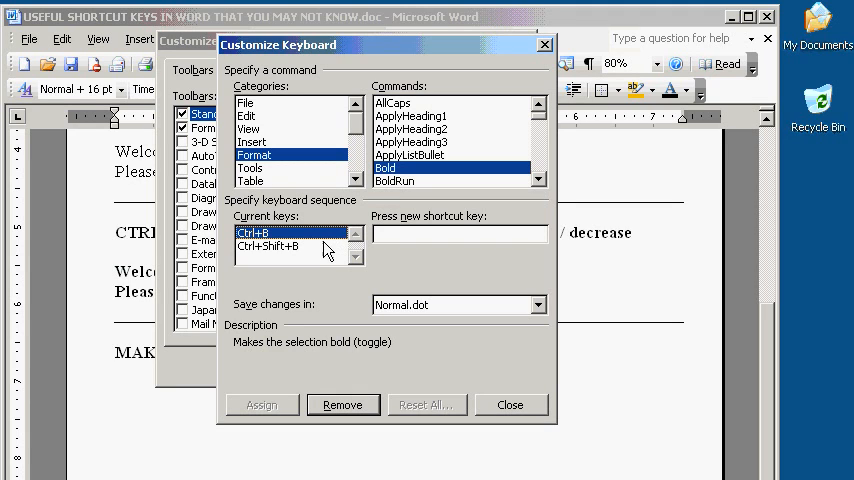
left_click(290, 246)
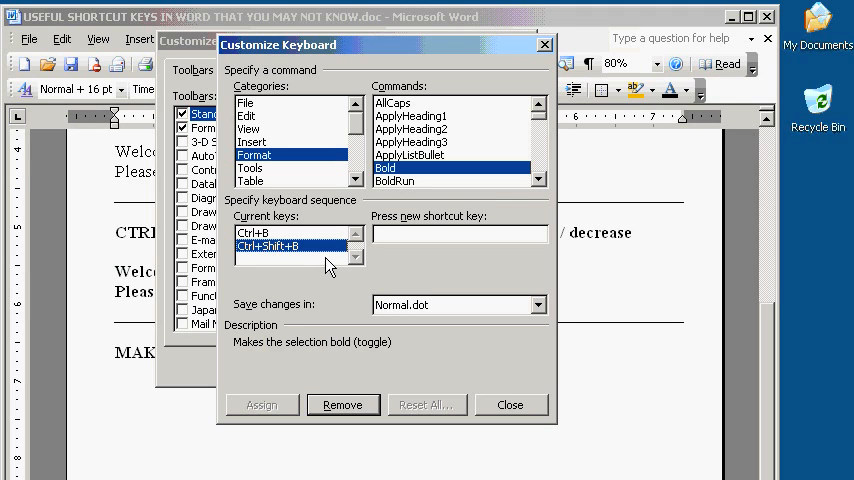
left_click(540, 180)
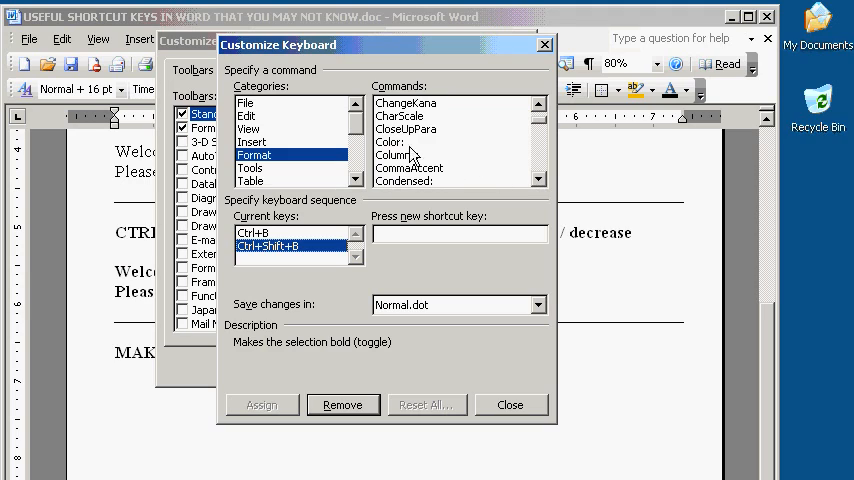
left_click(390, 142)
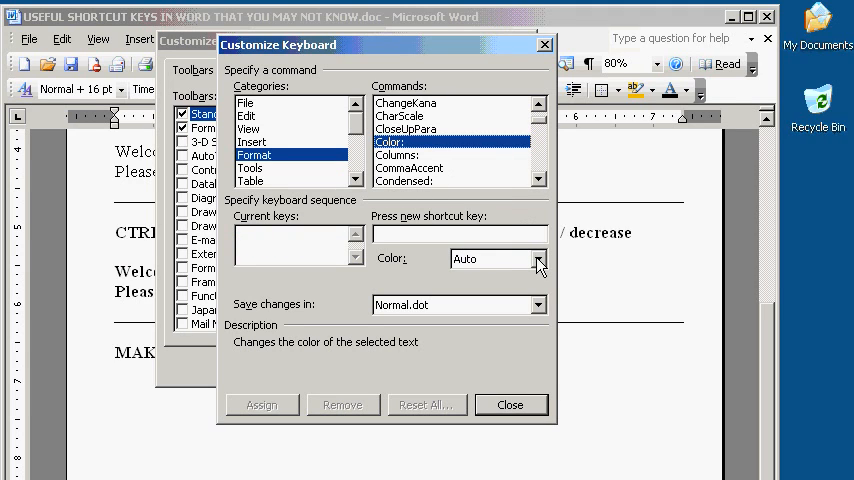
With Color set to Red, try Ctrl+R, Ctrl+Shift+R, Alt+Ctrl+R, then assign unassigned Alt+Ctrl+Shift+R.
left_click(538, 260)
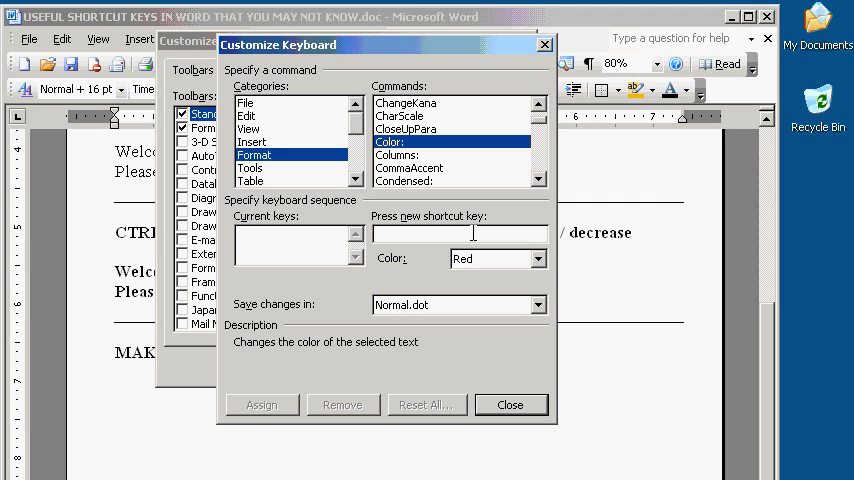
type("Ctrl+R")
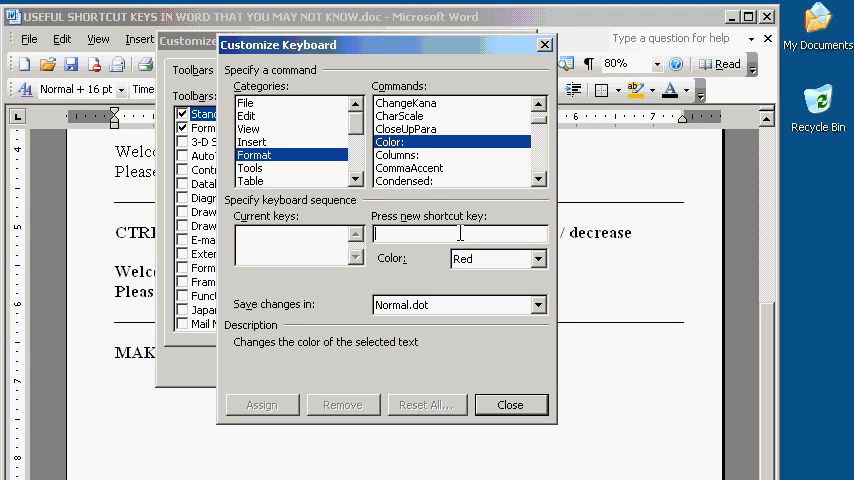
type("Ctrl+Shift+R")
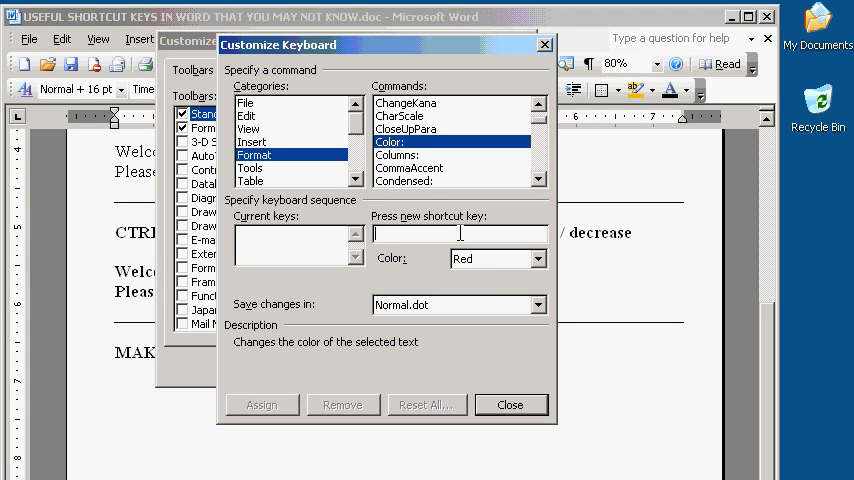
type("Alt+Ctrl+R")
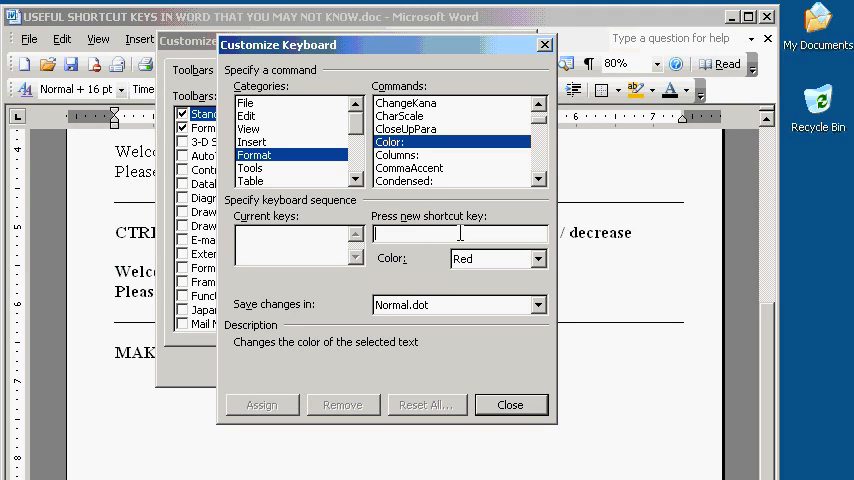
type("Alt+Ctrl+Shift+R")
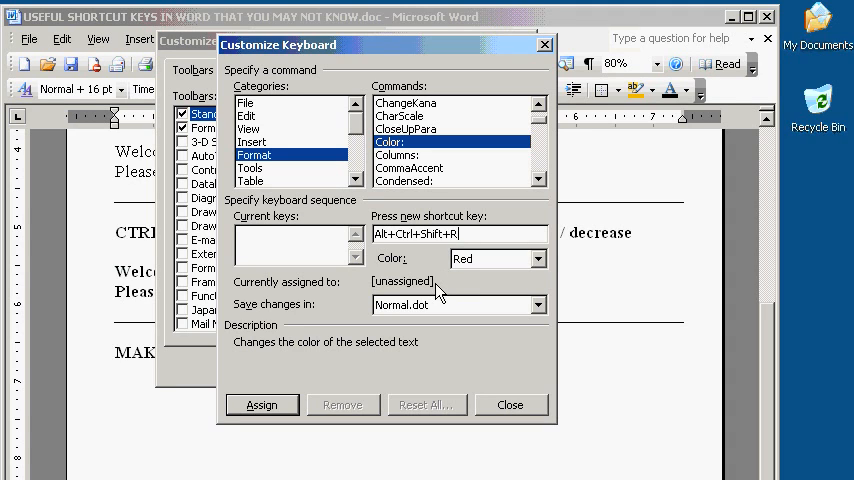
mouse_move(324, 356)
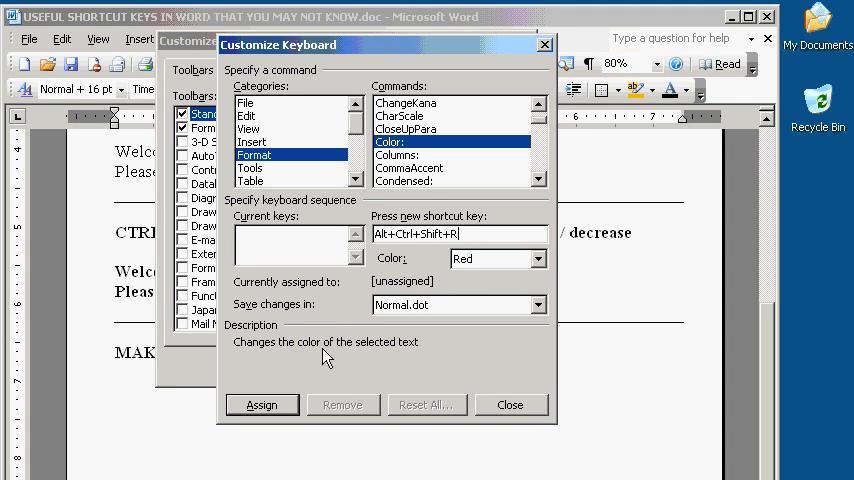
left_click(260, 404)
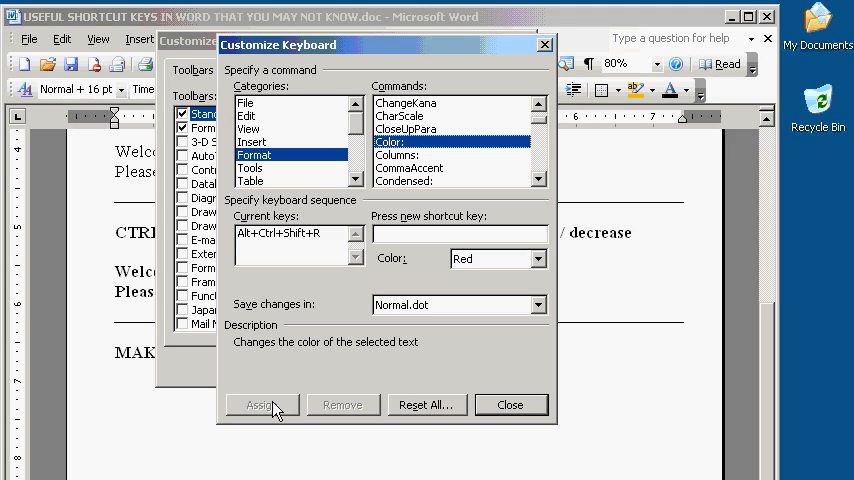
mouse_move(490, 402)
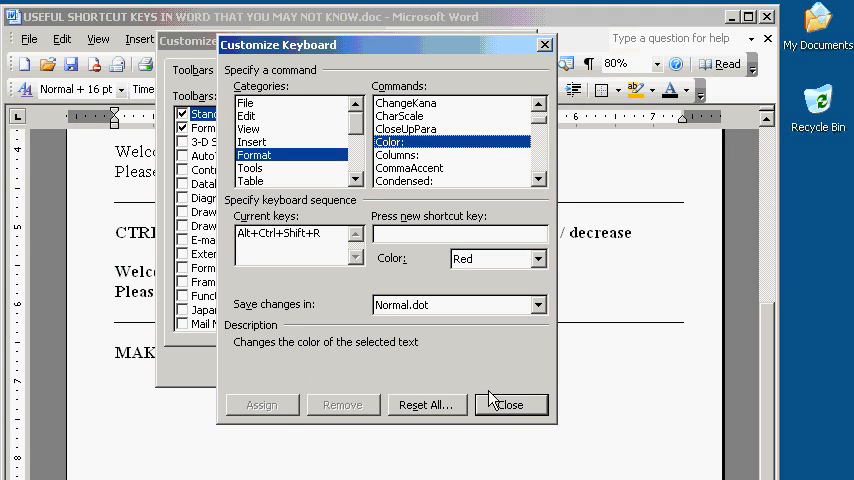
Close both Customize dialogs and turn the two bold Welcome lines red with Ctrl+Alt+Shift+R.
left_click(512, 404)
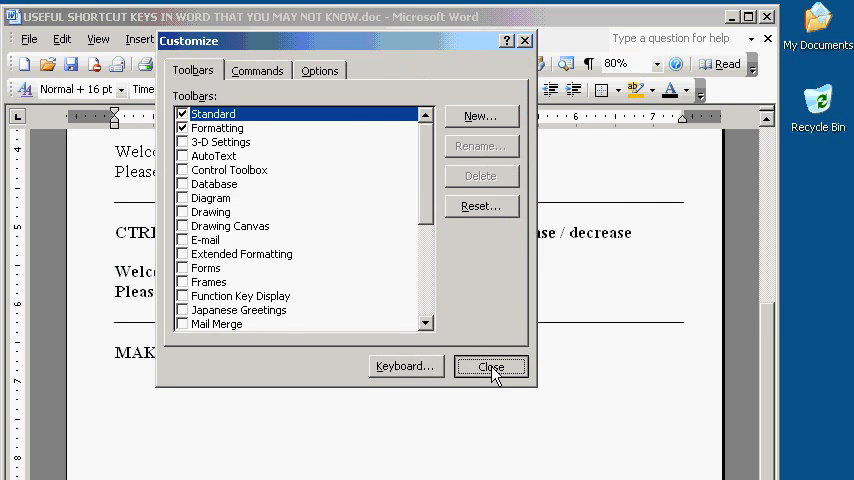
left_click(492, 366)
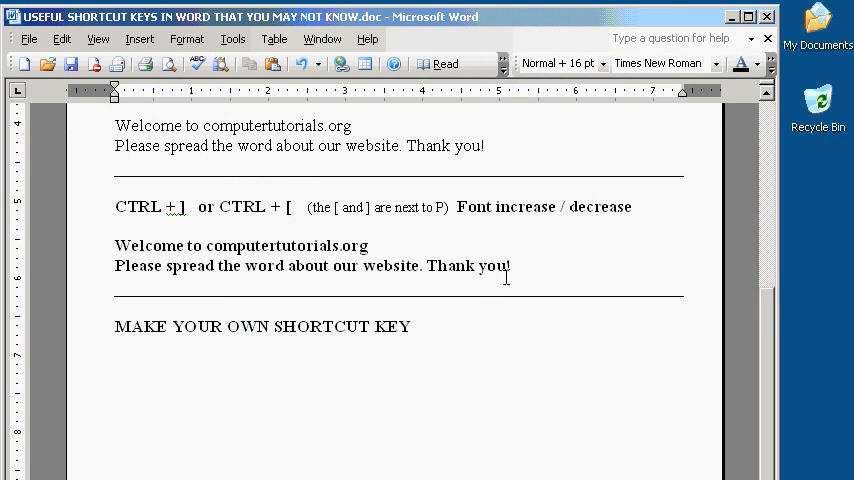
left_click_drag(204, 244, 510, 266)
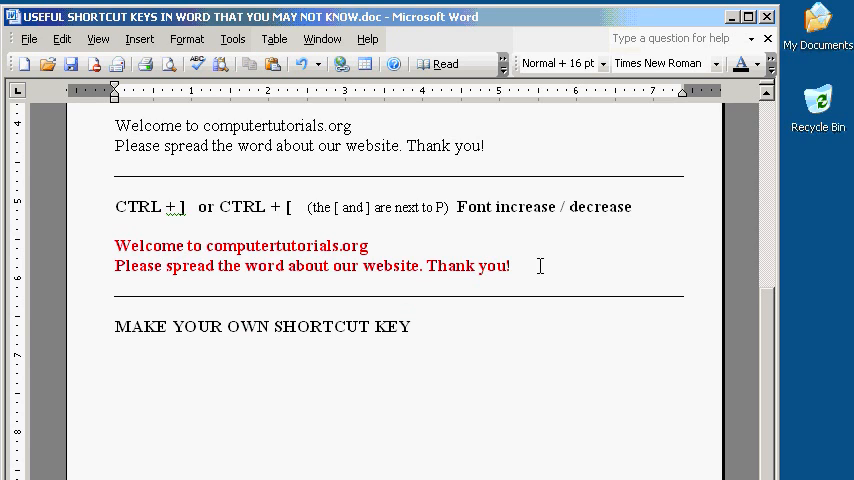
left_click(410, 326)
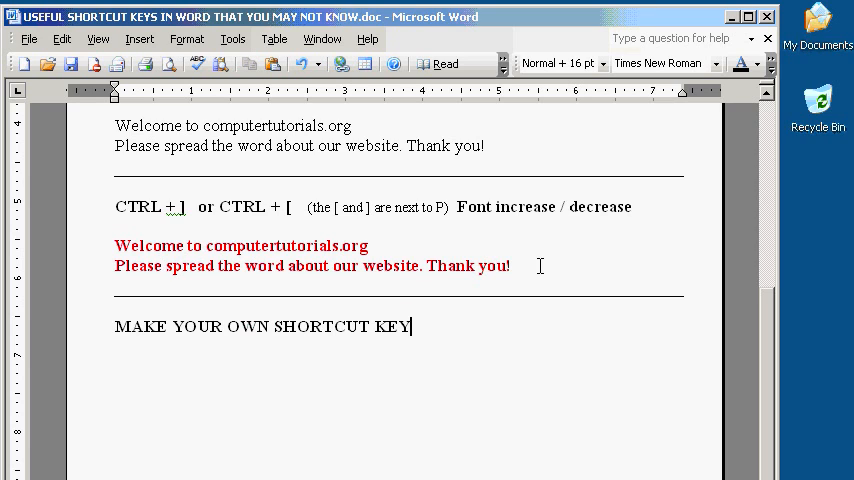
Return to Customize Keyboard, Format category, with the Color command set to Red.
left_click(232, 38)
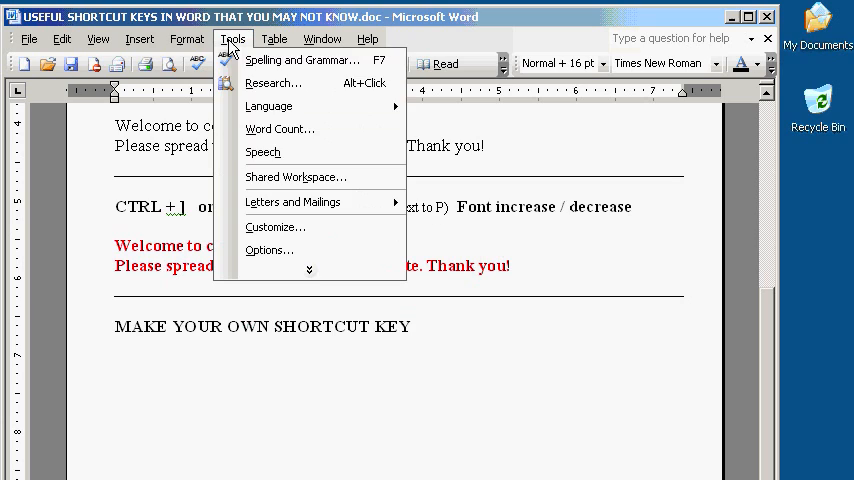
left_click(276, 226)
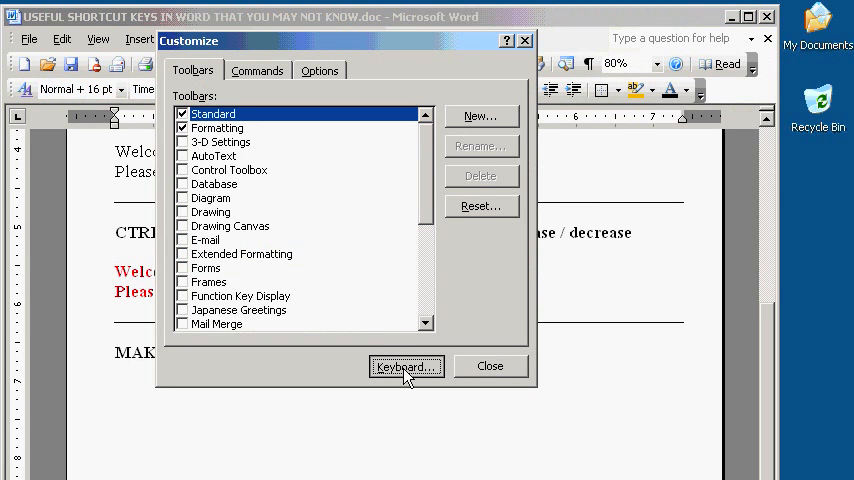
left_click(406, 366)
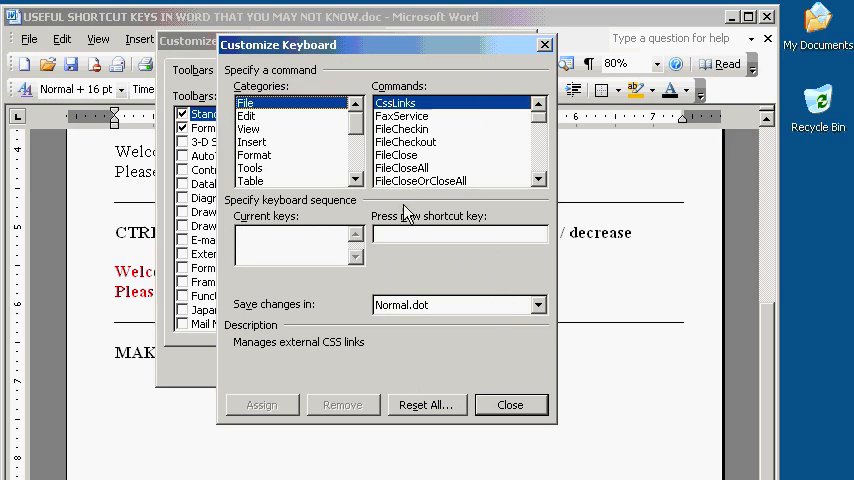
mouse_move(288, 160)
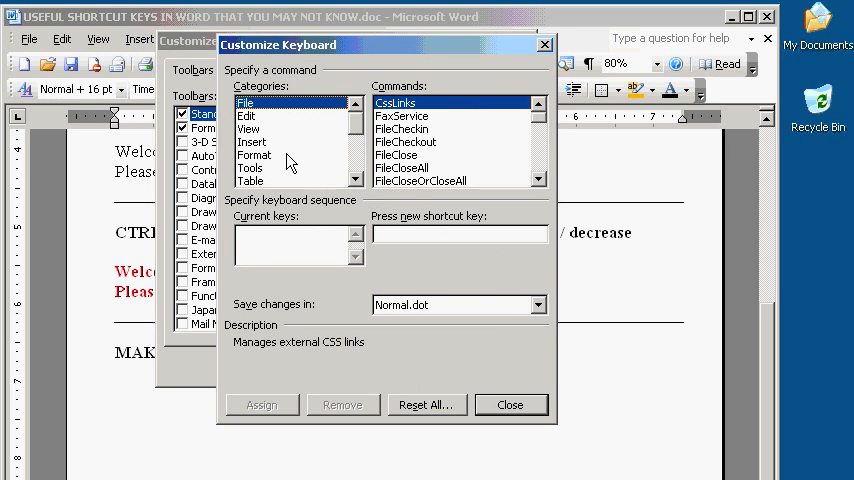
left_click(254, 156)
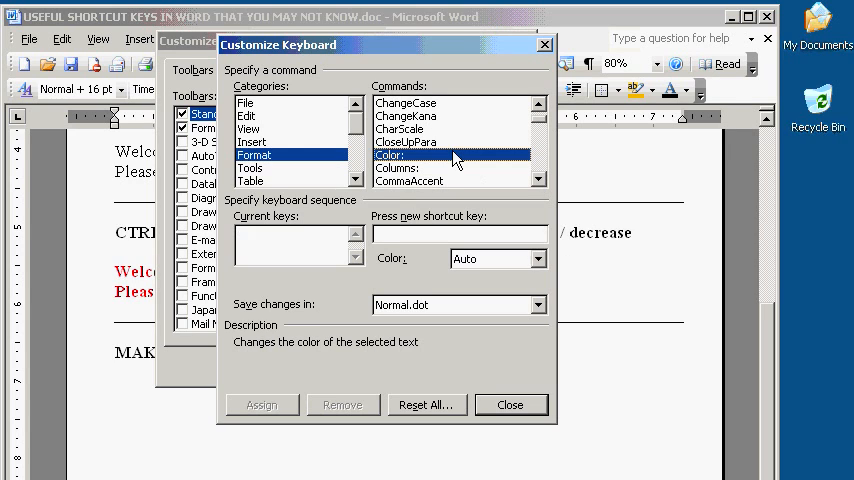
left_click(538, 258)
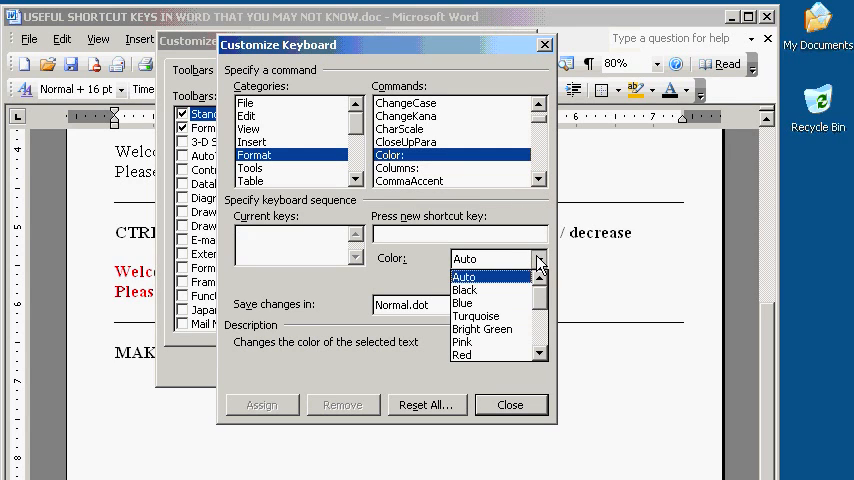
left_click(462, 354)
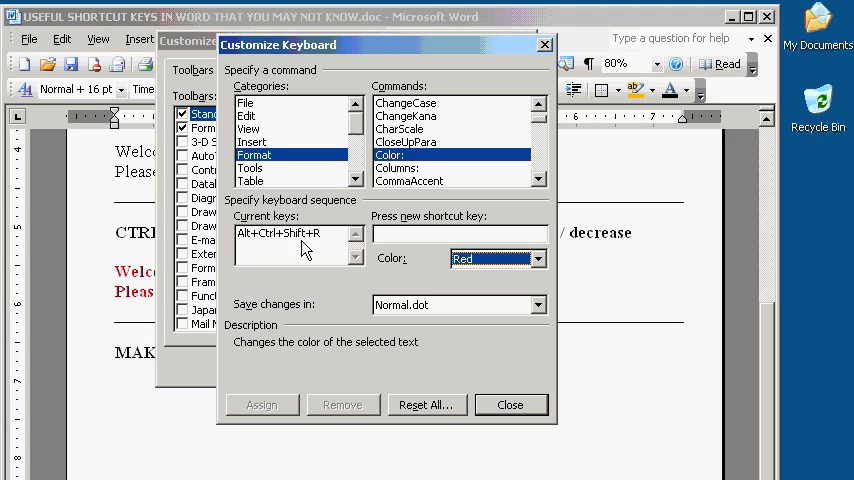
Remove the Alt+Ctrl+Shift+R shortcut from red text and close both Customize dialogs.
left_click(292, 232)
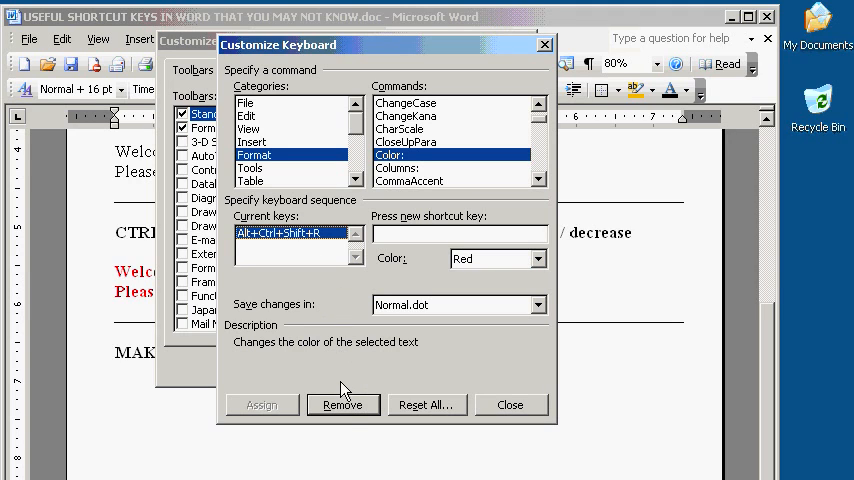
left_click(344, 404)
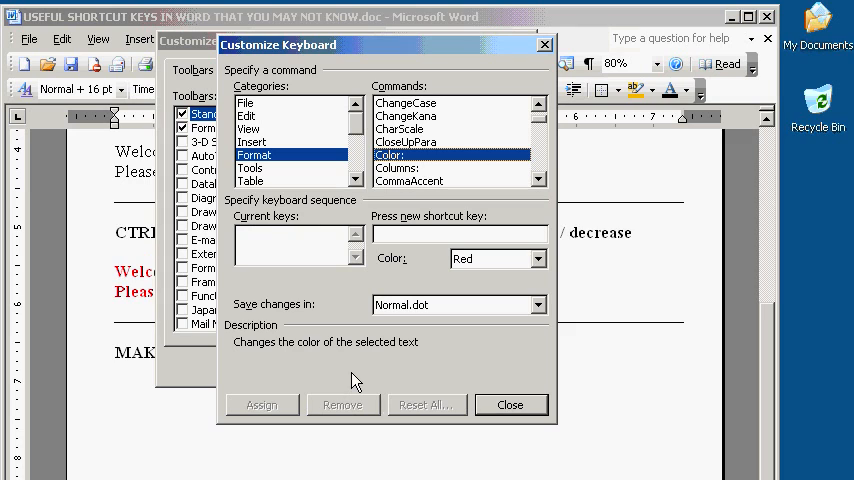
mouse_move(482, 380)
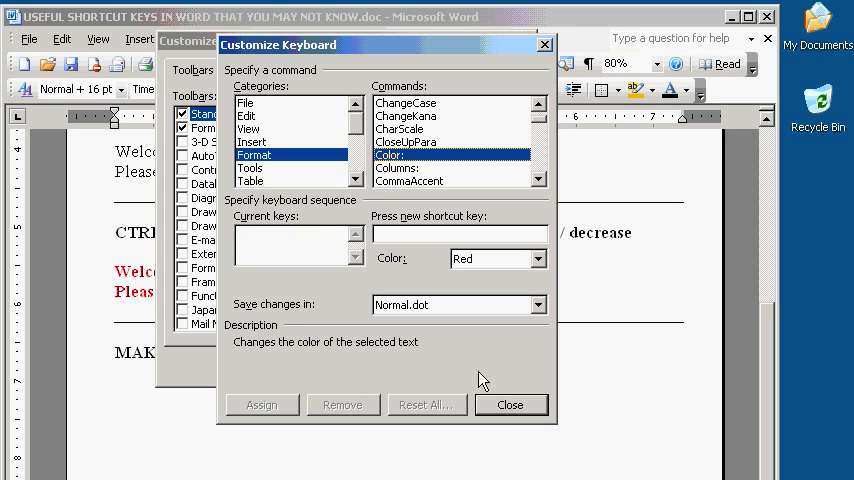
left_click(510, 404)
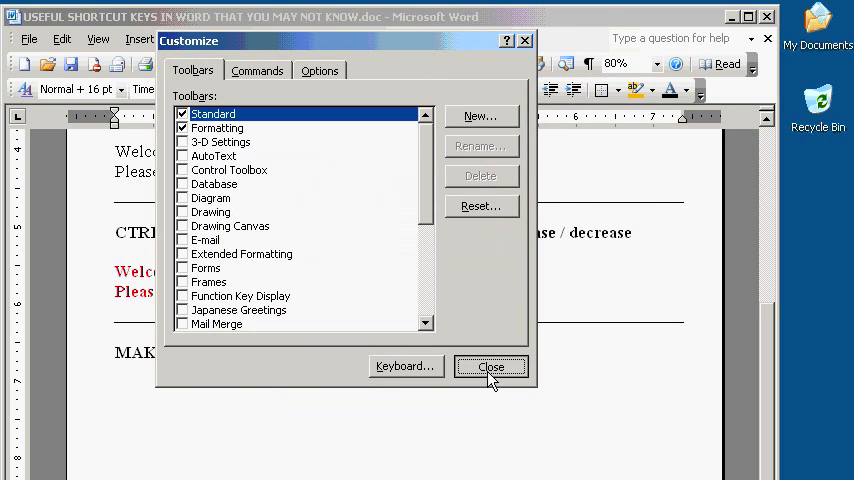
left_click(492, 366)
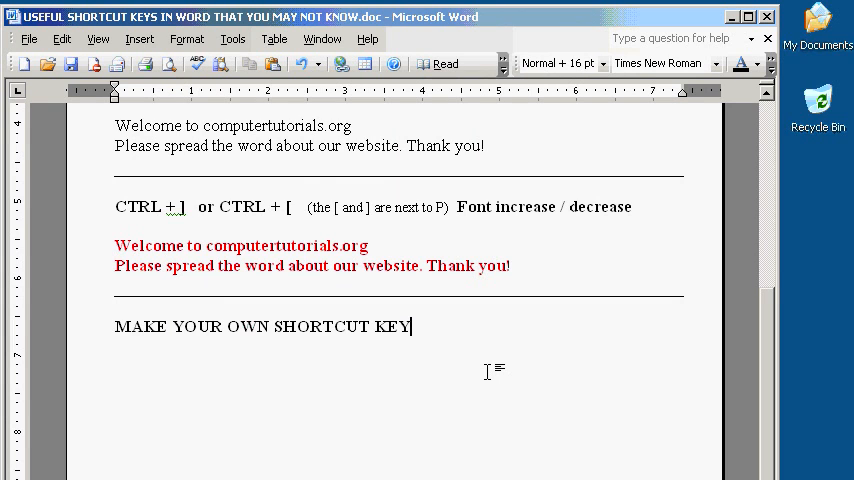